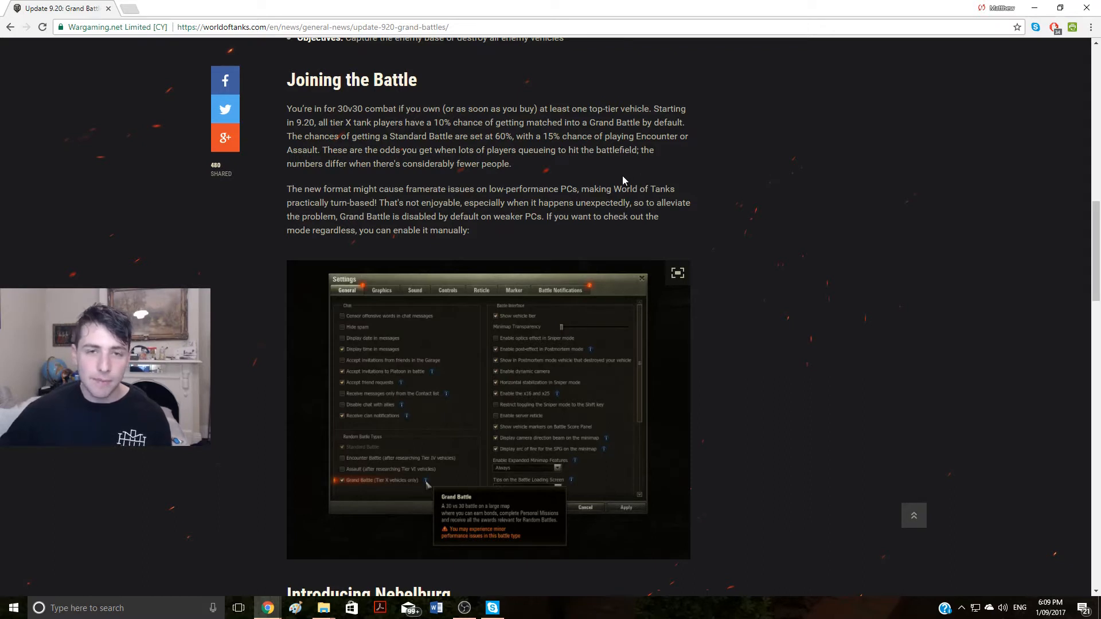
pyautogui.moveTo(614, 172)
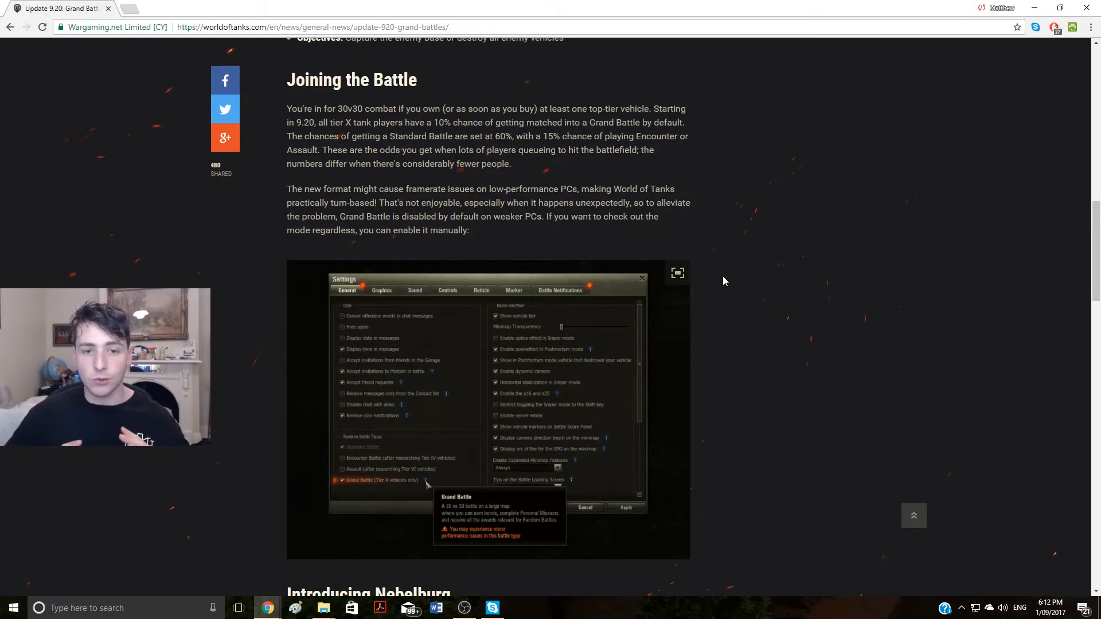
# Step: Scroll past the settings screenshot until the Nebelburg map and Spawn Locations heading show
pyautogui.scroll(-3)
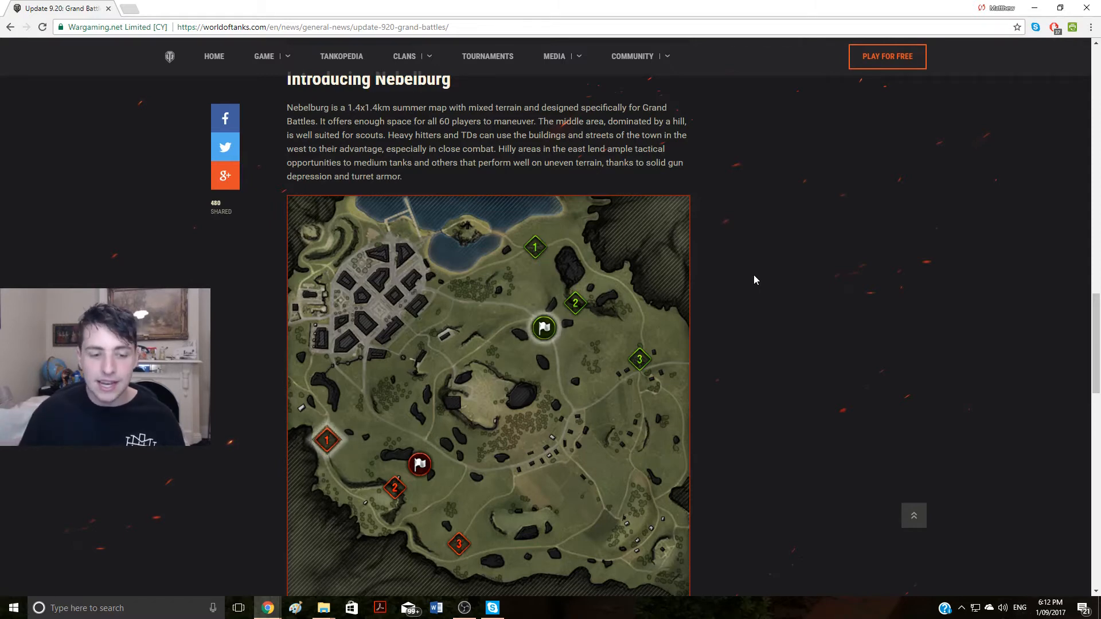
pyautogui.scroll(-3)
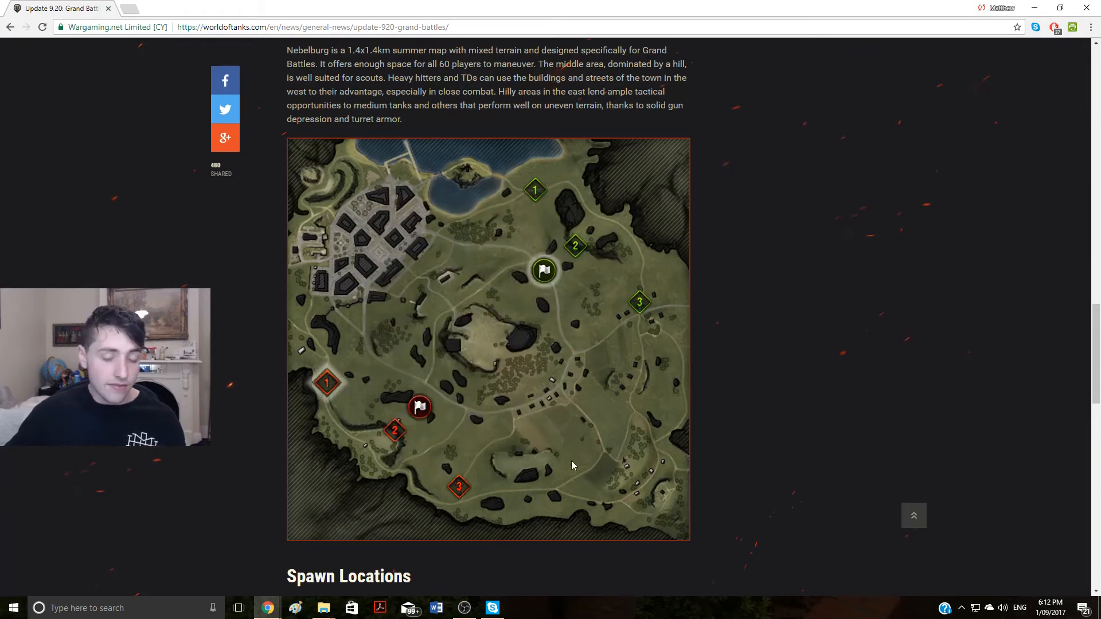
pyautogui.moveTo(543, 271)
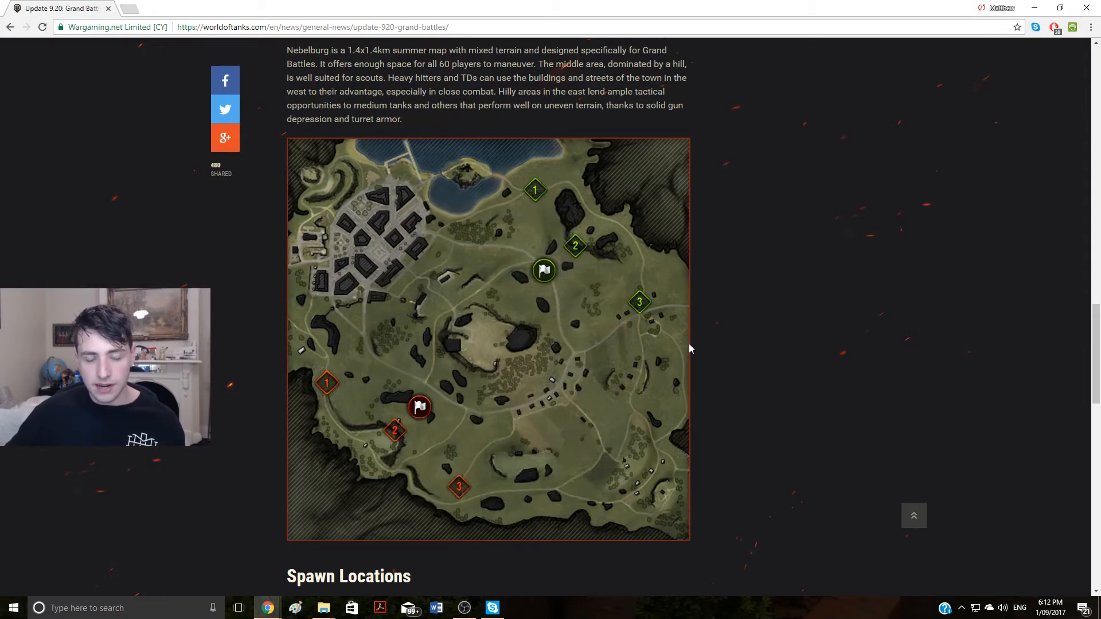
pyautogui.moveTo(685, 347)
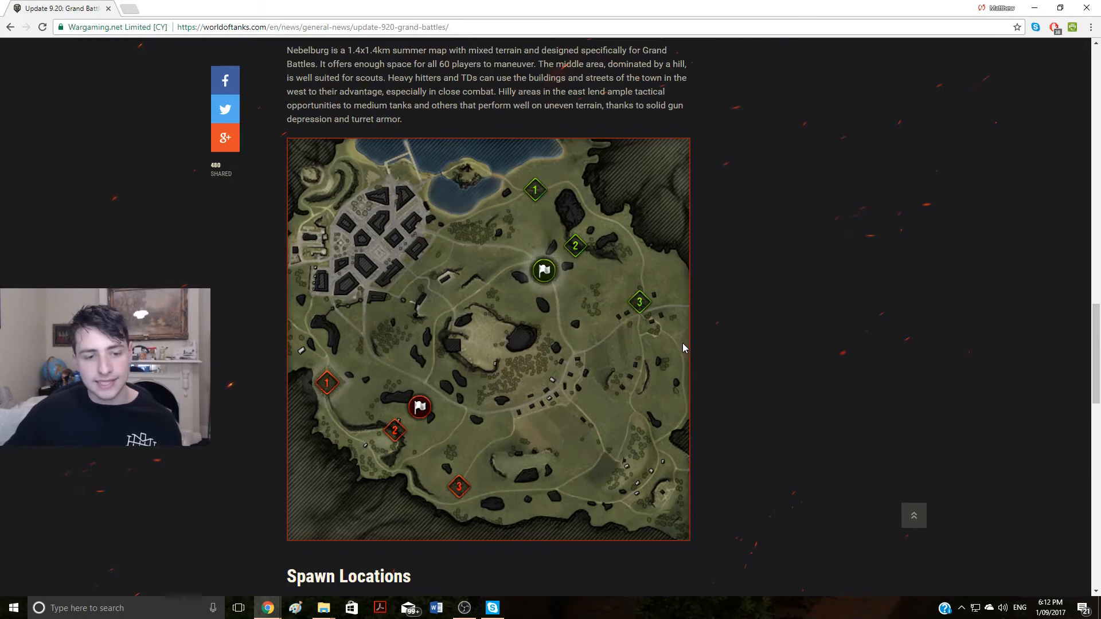
pyautogui.moveTo(420, 407)
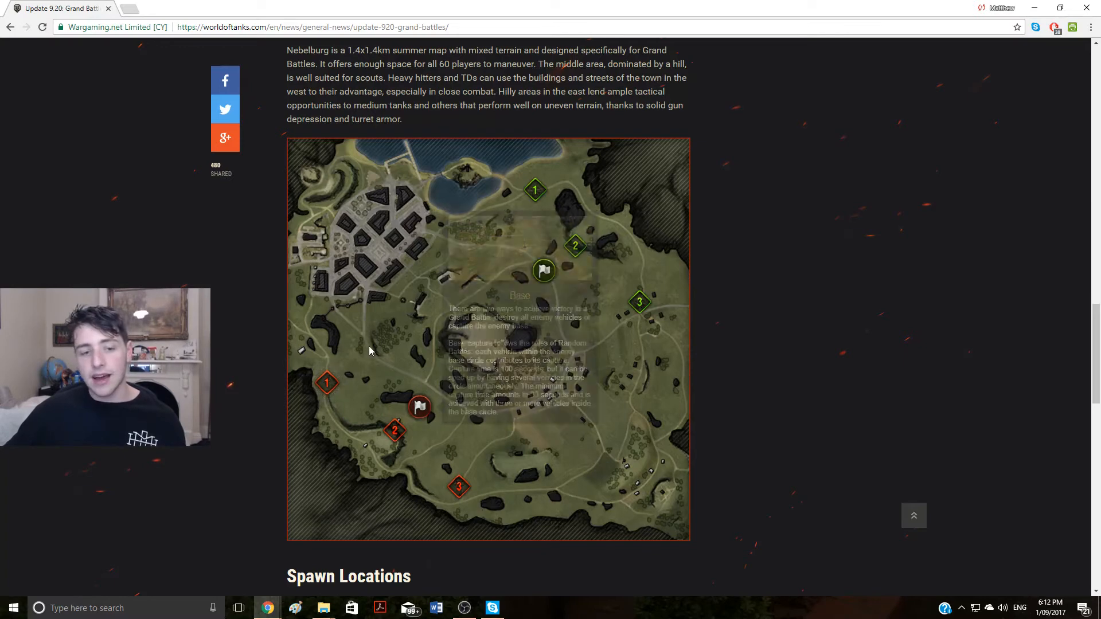
pyautogui.moveTo(511, 431)
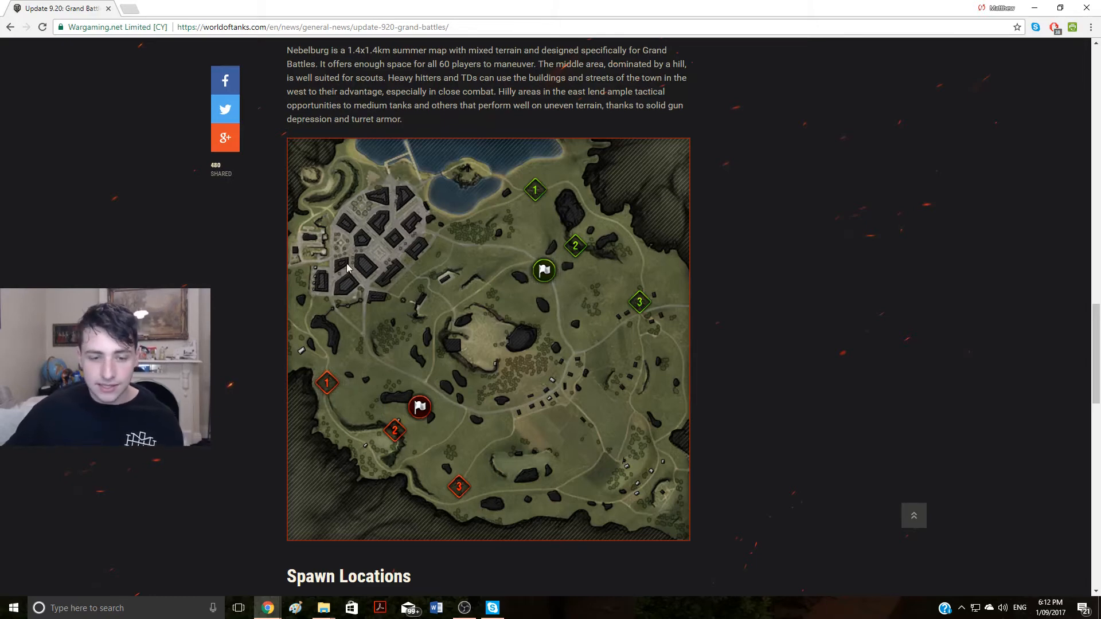
pyautogui.moveTo(450, 330)
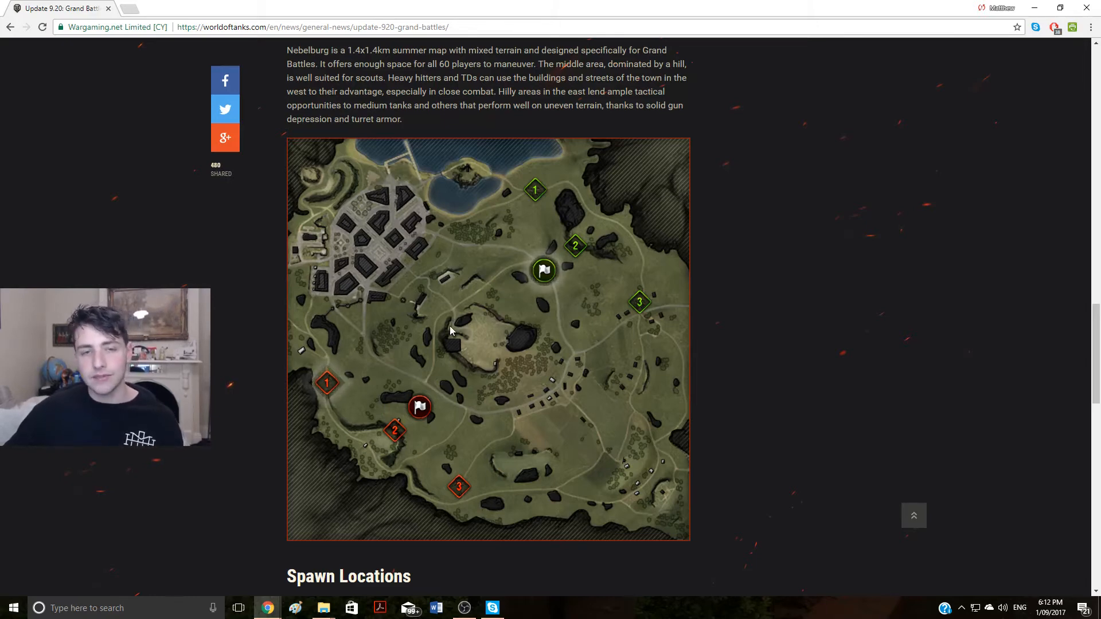
pyautogui.moveTo(460, 372)
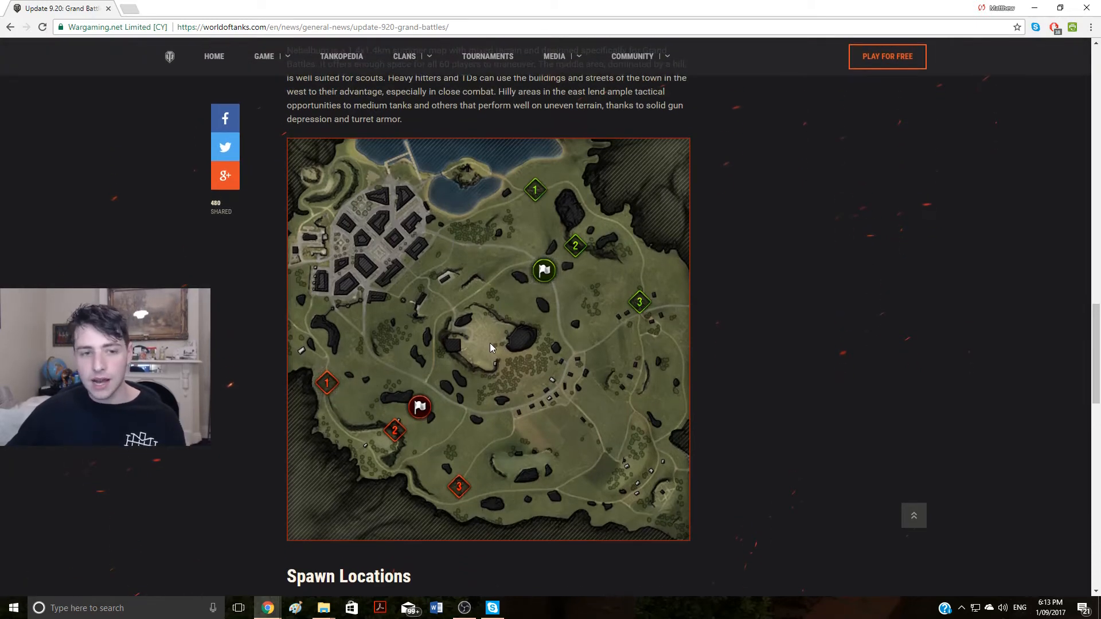
pyautogui.moveTo(470, 359)
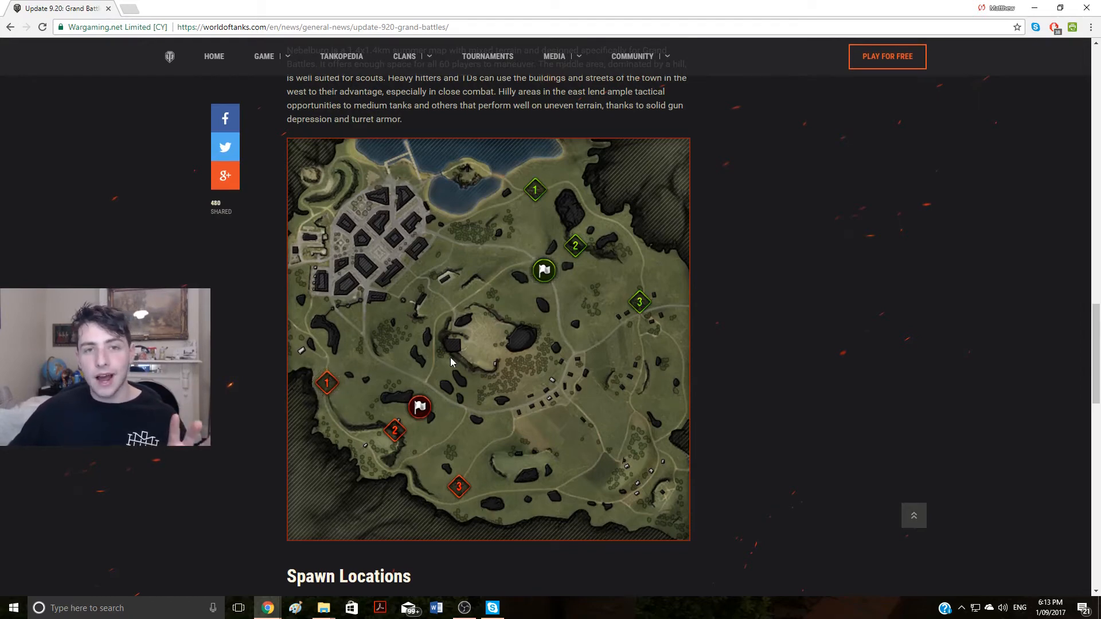
pyautogui.moveTo(530, 343)
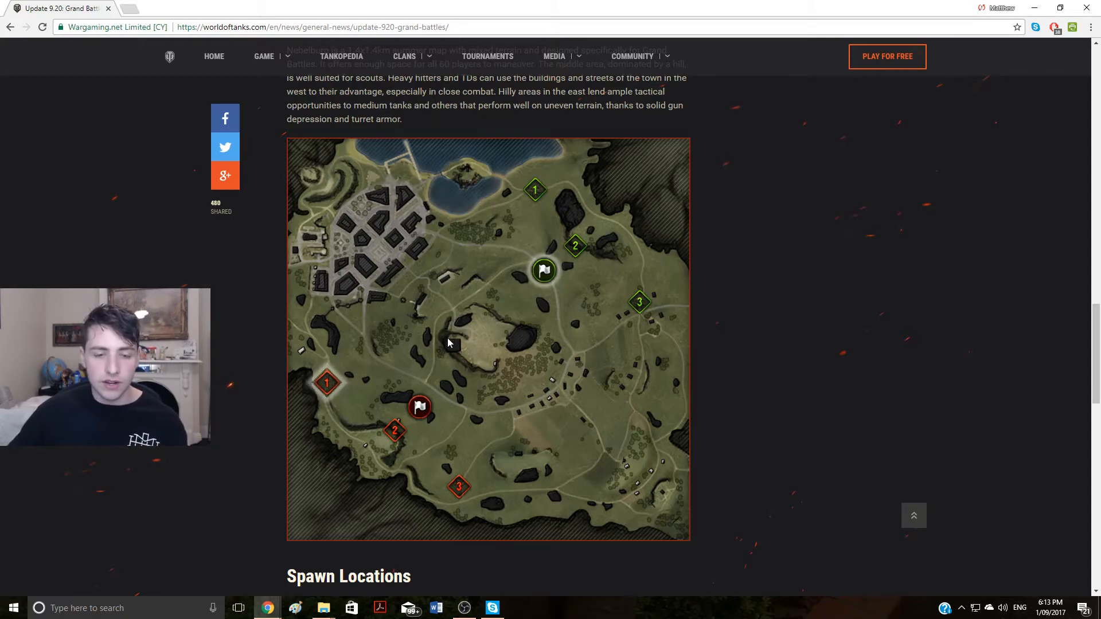
pyautogui.moveTo(532, 471)
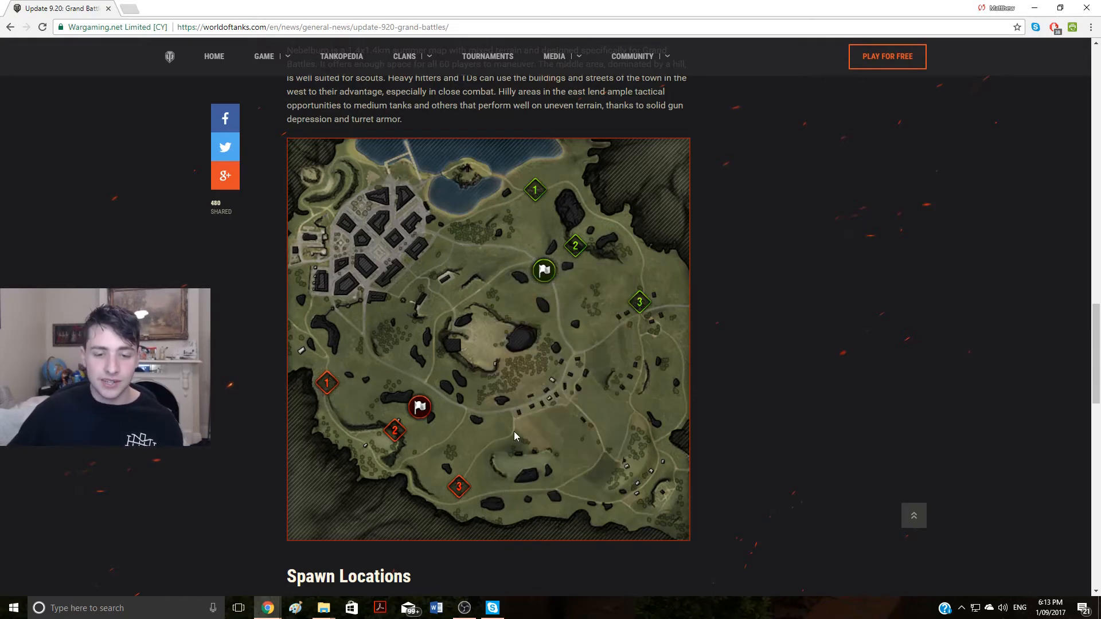
pyautogui.moveTo(534, 495)
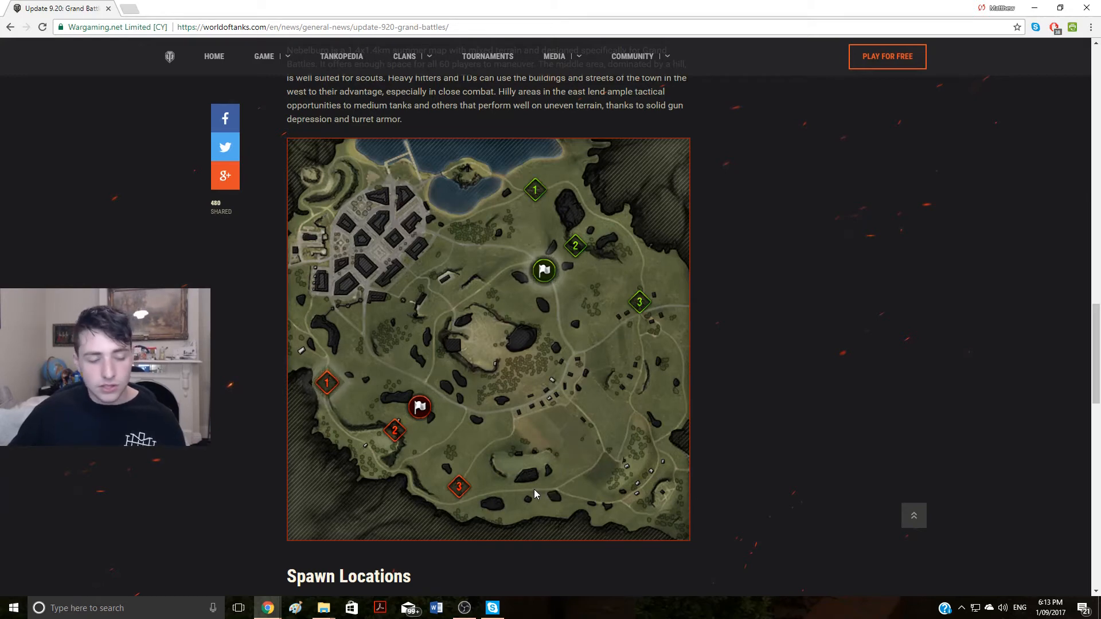
pyautogui.moveTo(546, 477)
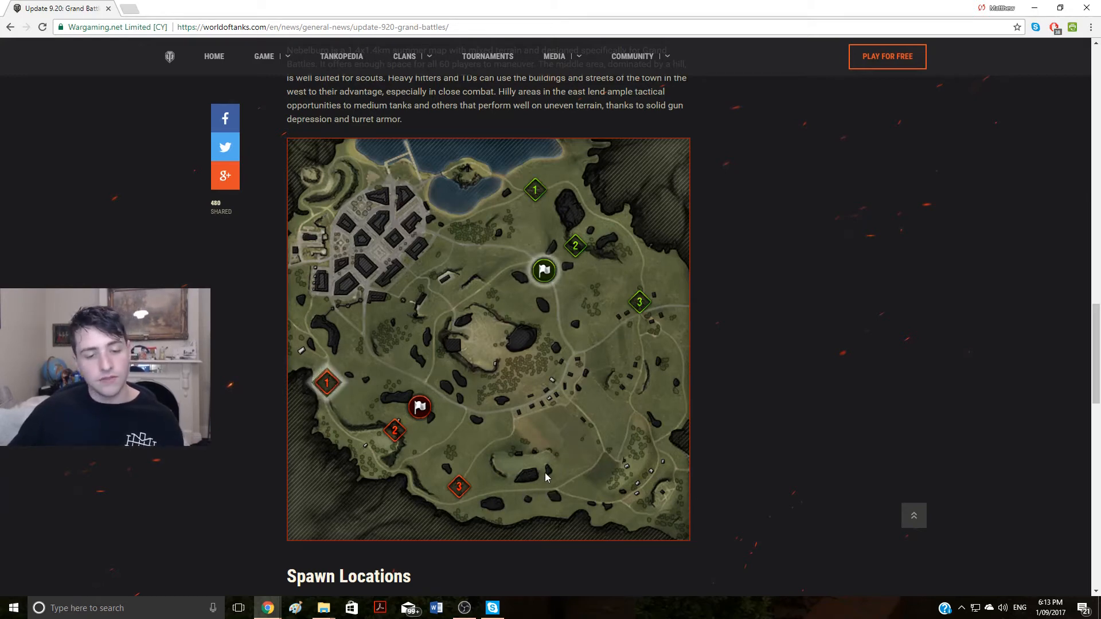
pyautogui.moveTo(520, 472)
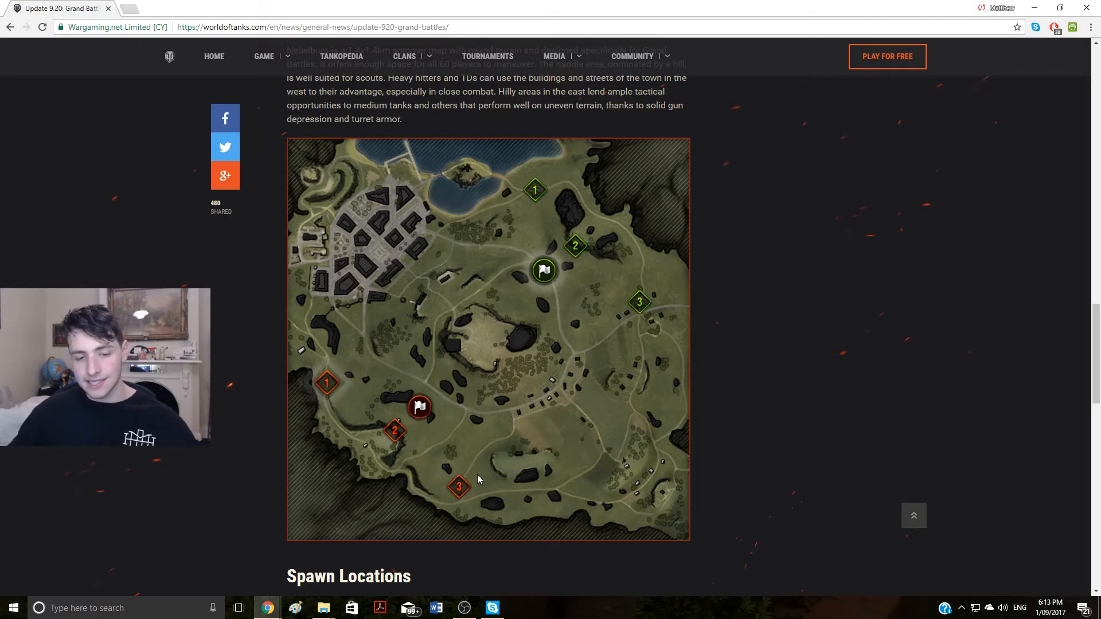
pyautogui.scroll(-3)
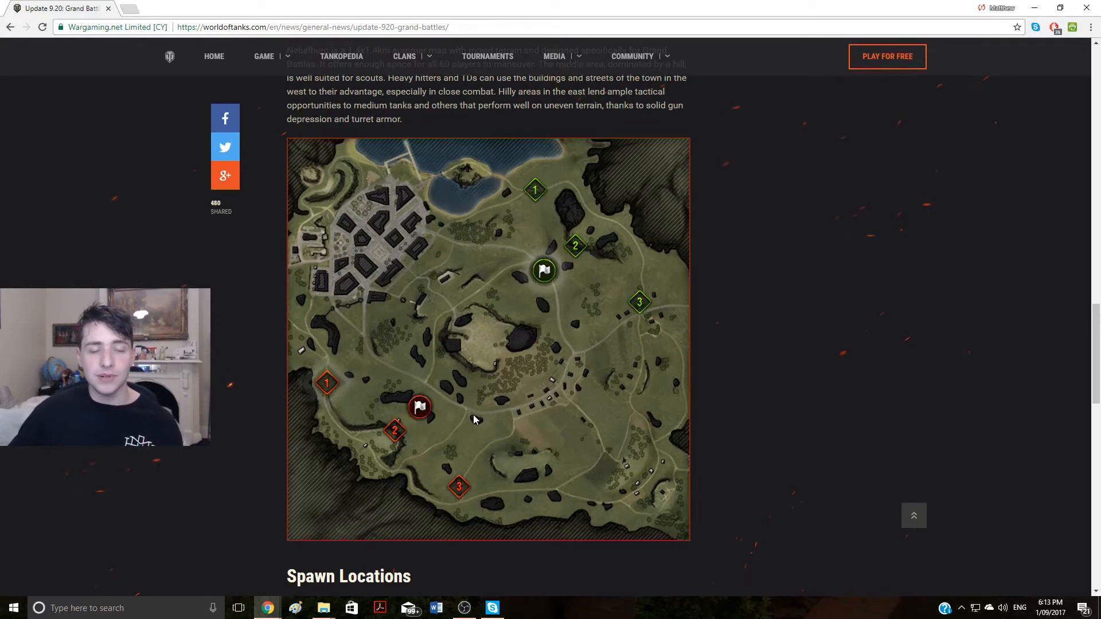
pyautogui.moveTo(542, 271)
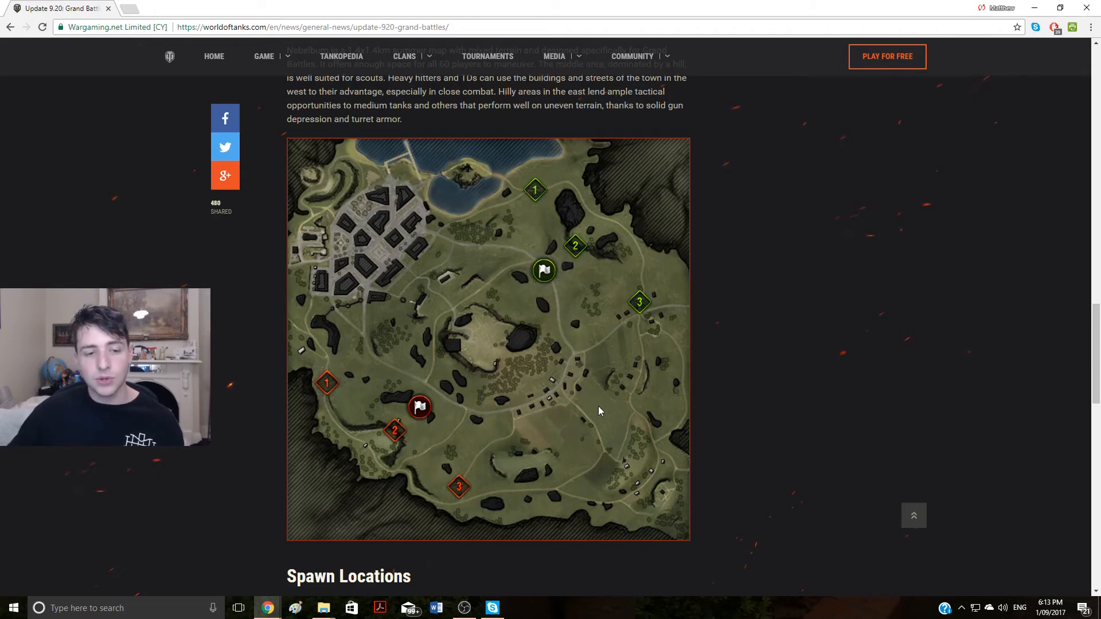
pyautogui.moveTo(607, 348)
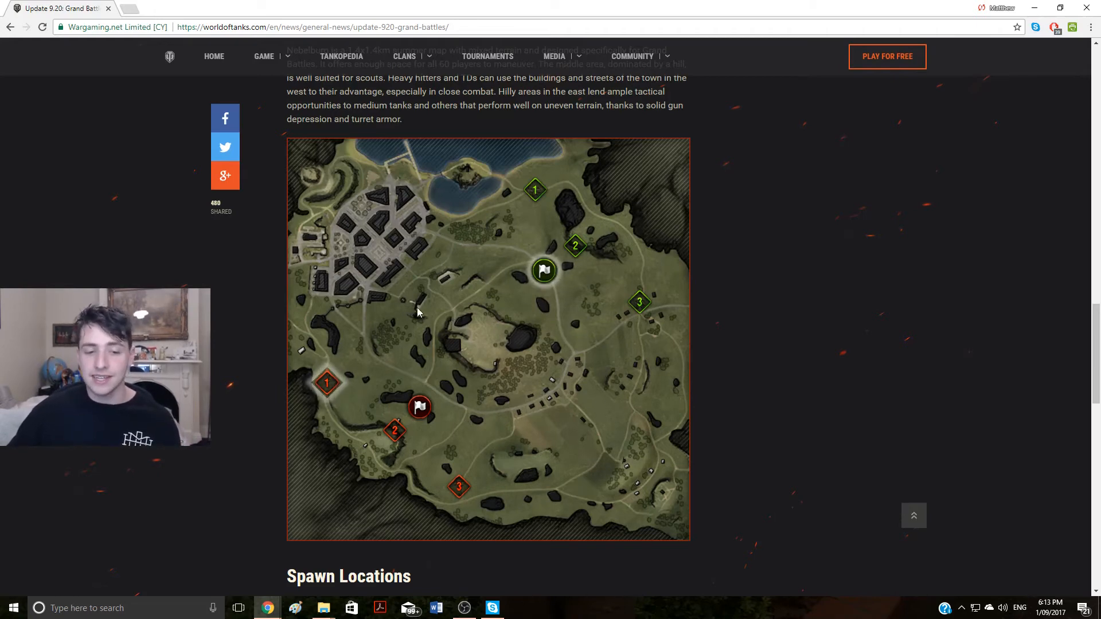
pyautogui.moveTo(444, 312)
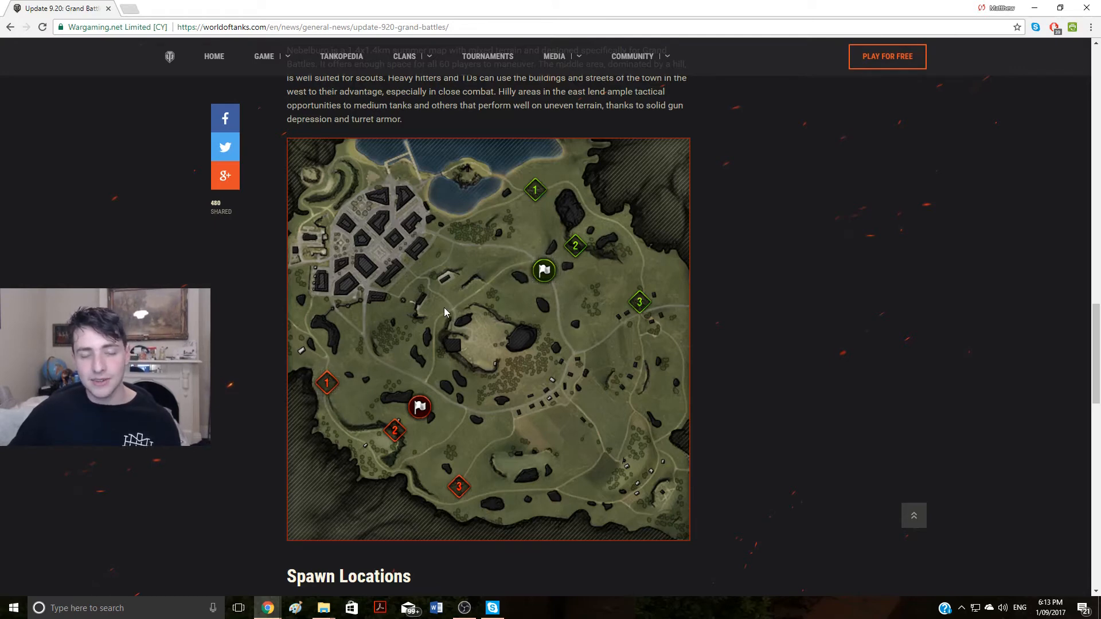
# Step: Scroll past Spawn Locations and Balancing Small Groups to the XP-to-Bonds calculator at 1700 XP / 34 bonds
pyautogui.scroll(-3)
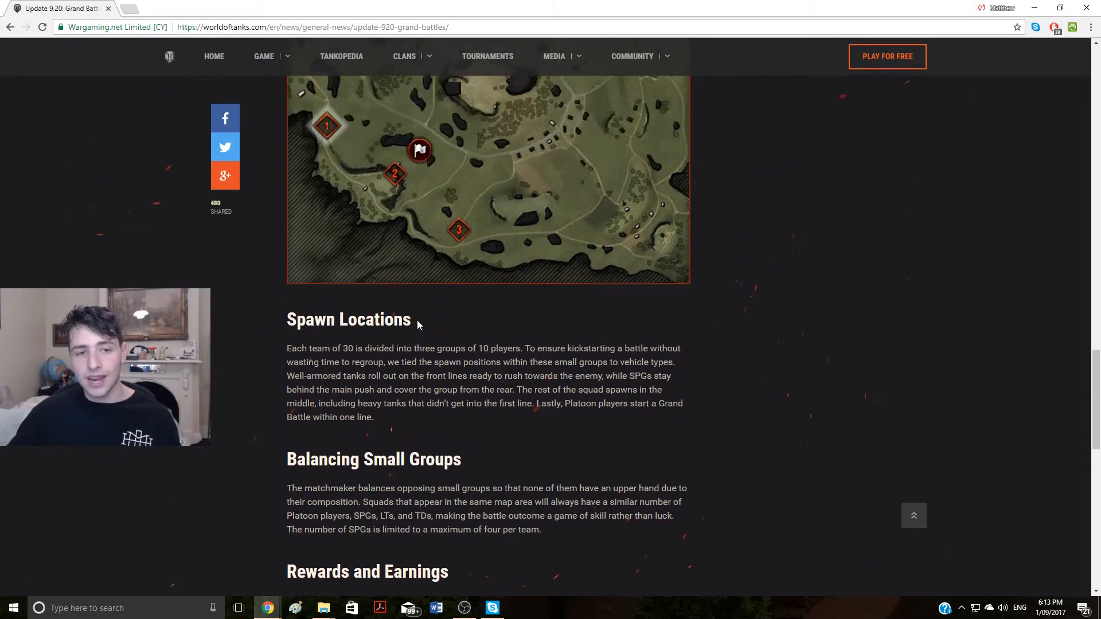
pyautogui.scroll(-3)
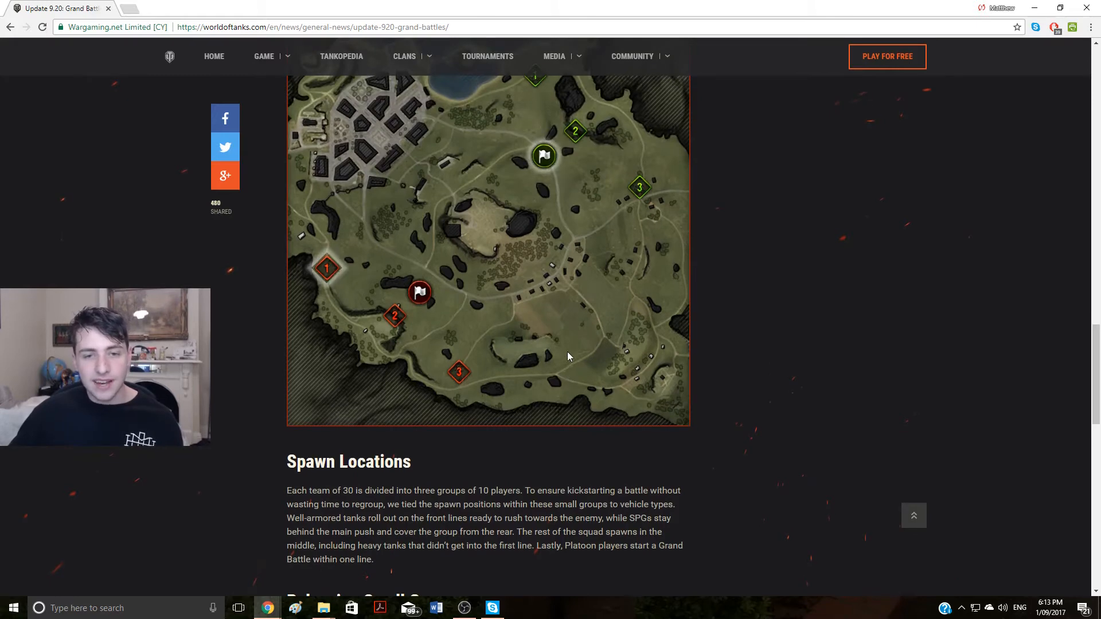
pyautogui.moveTo(556, 313)
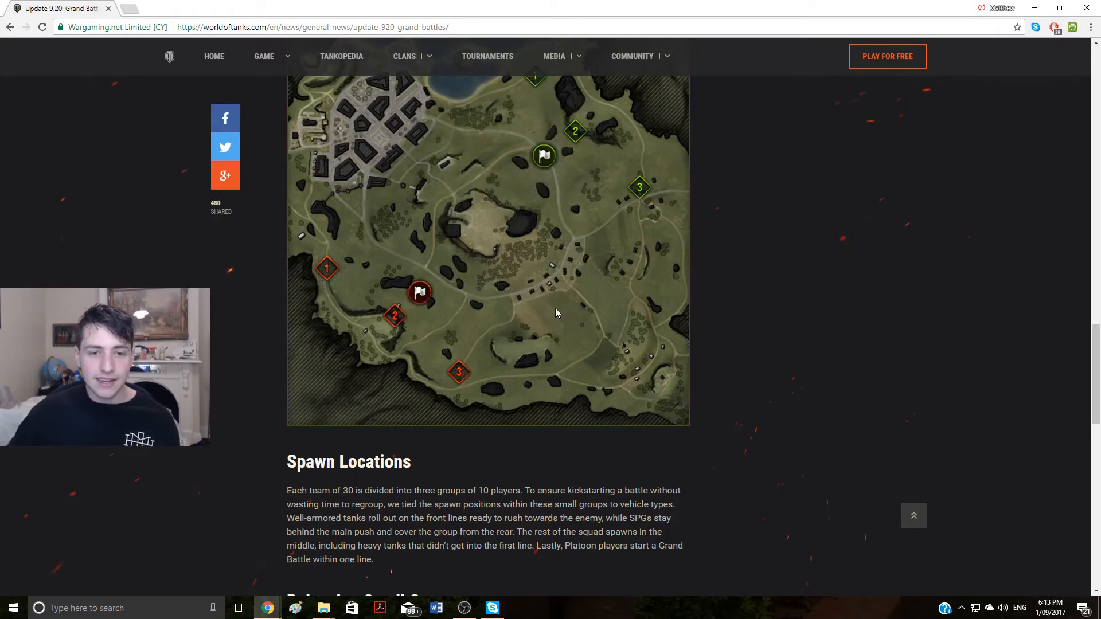
pyautogui.scroll(-3)
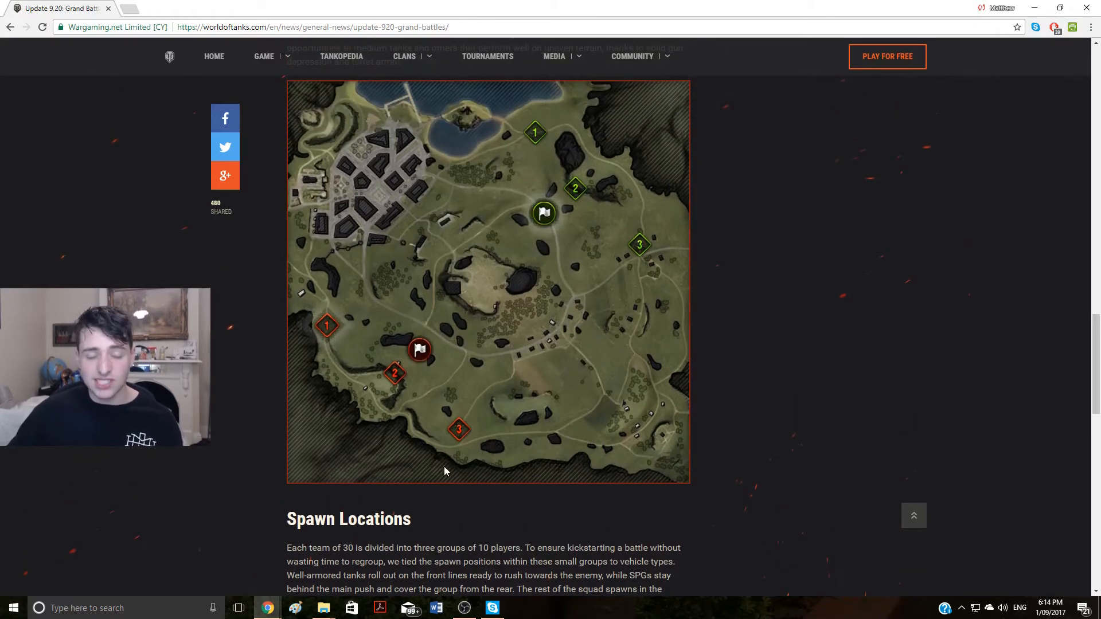
pyautogui.moveTo(483, 339)
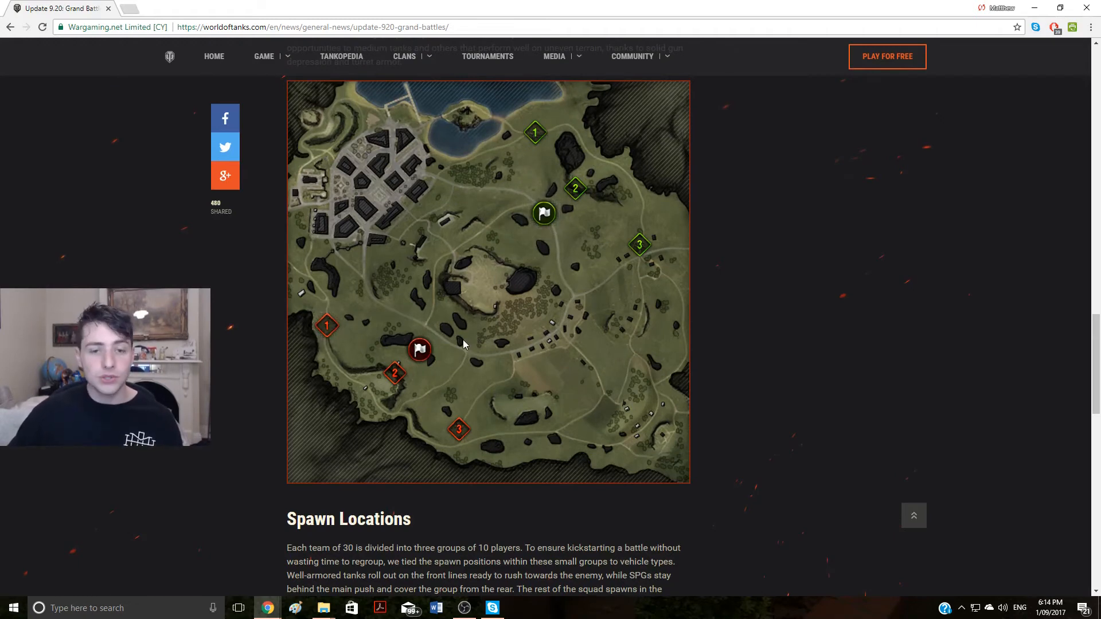
pyautogui.scroll(-3)
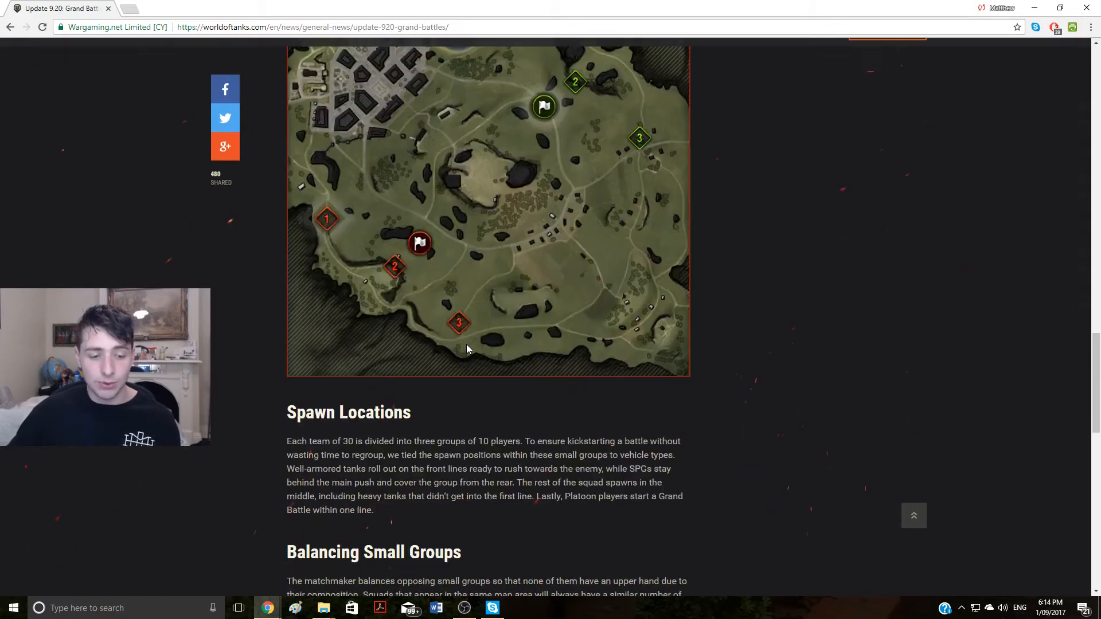
pyautogui.scroll(-3)
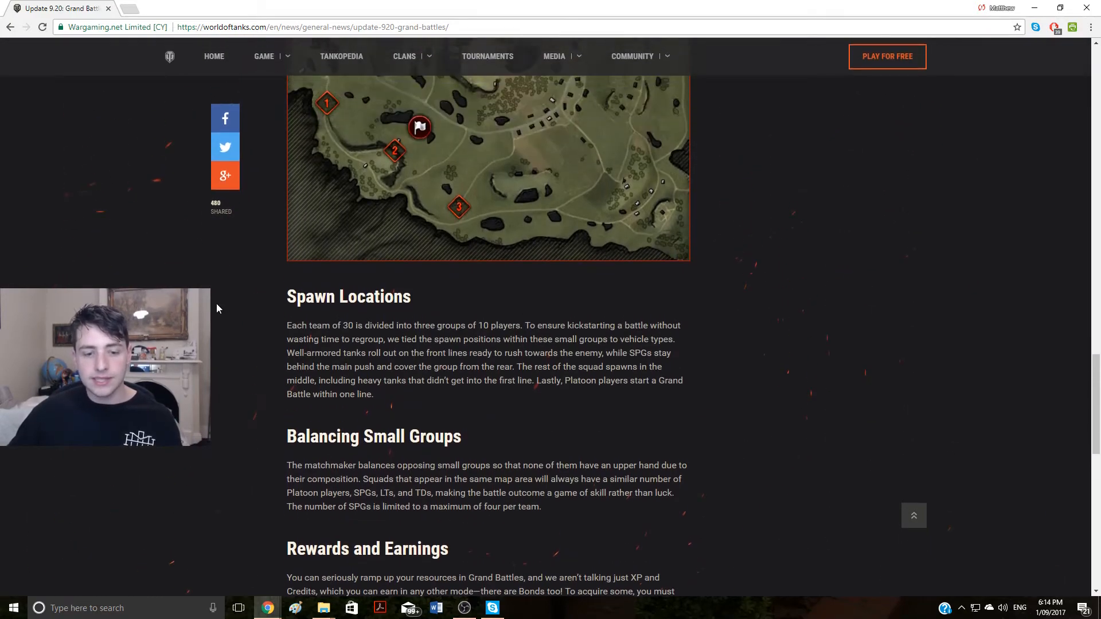
pyautogui.scroll(-3)
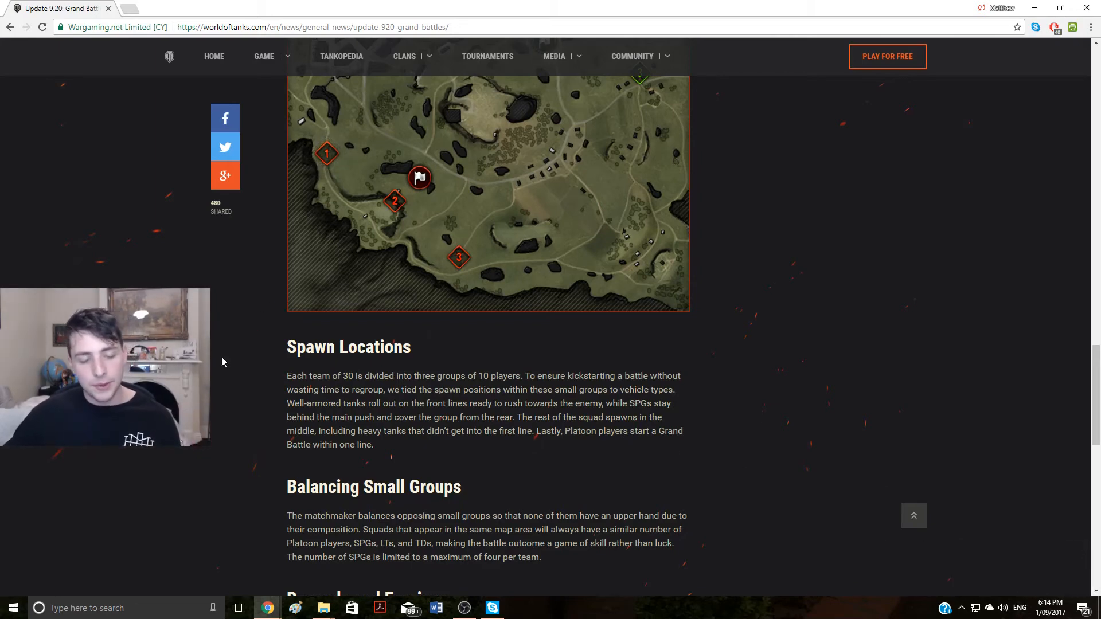
pyautogui.scroll(-3)
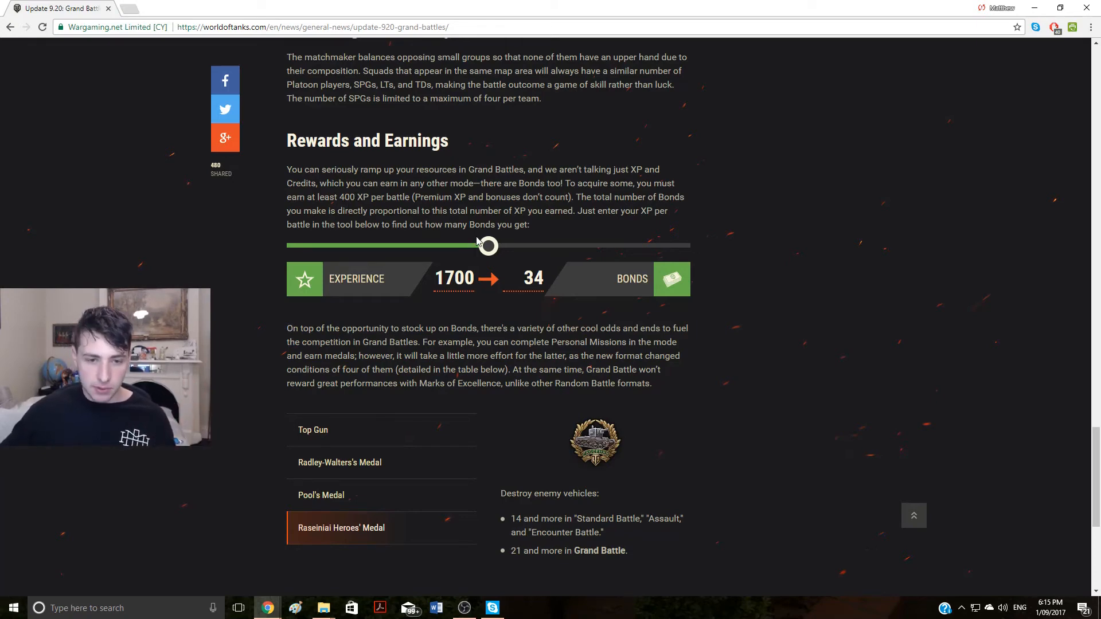
# Step: Slide XP from 2558 (142 bonds) down through 2115, 1987, 1871, 1820 to 1696 (34 bonds)
pyautogui.moveTo(487, 246); pyautogui.dragTo(615, 246)
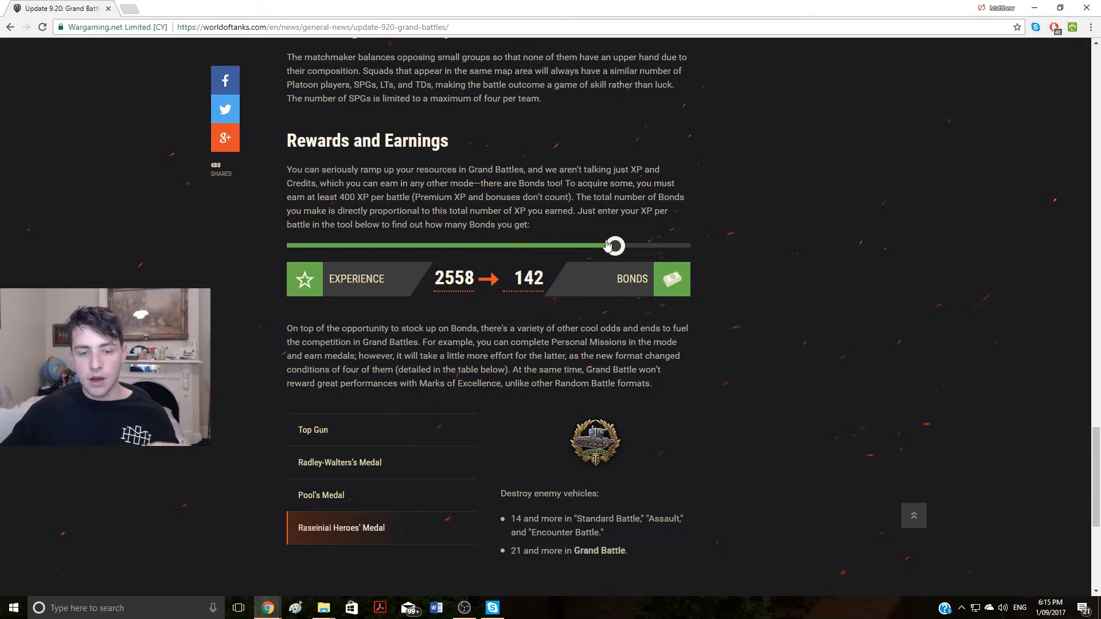
pyautogui.moveTo(612, 246); pyautogui.dragTo(549, 245)
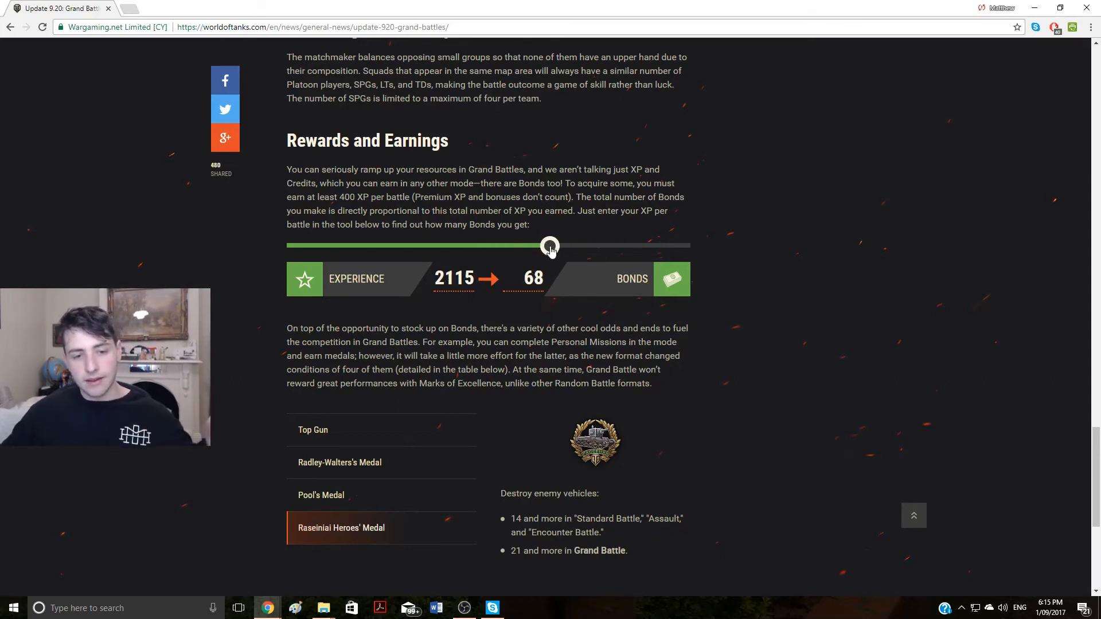
pyautogui.moveTo(549, 246); pyautogui.dragTo(530, 245)
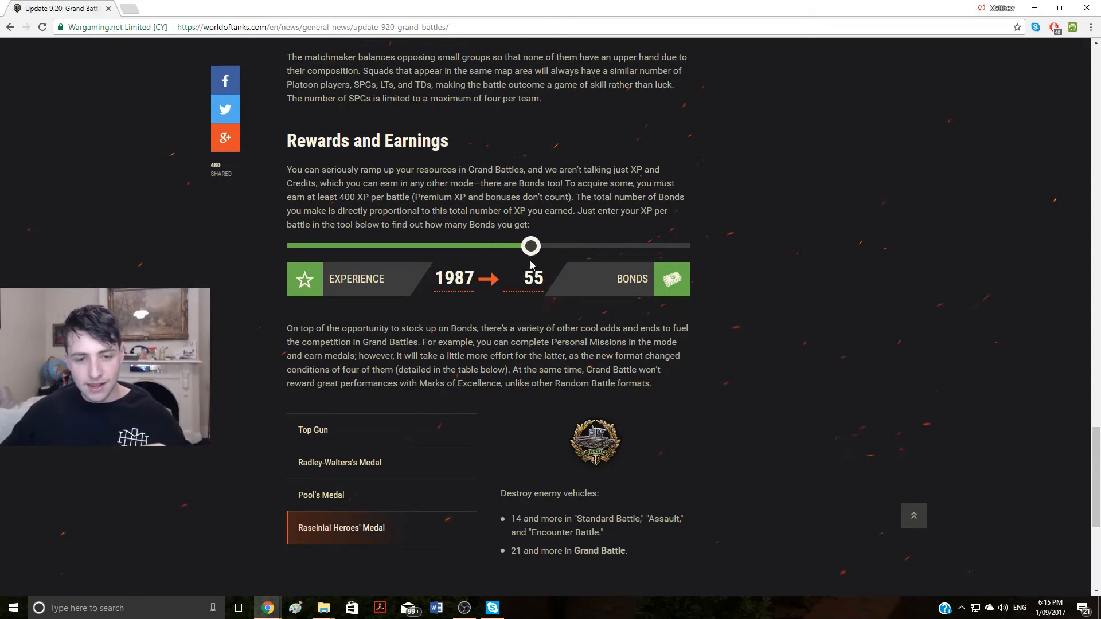
pyautogui.moveTo(530, 245); pyautogui.dragTo(513, 246)
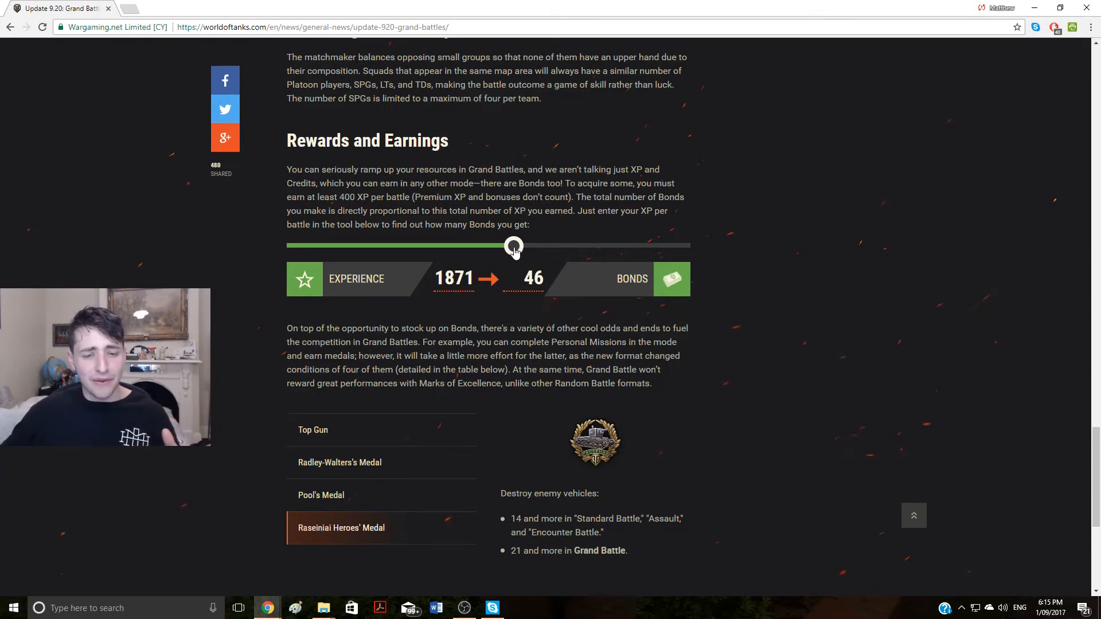
pyautogui.moveTo(514, 245); pyautogui.dragTo(506, 245)
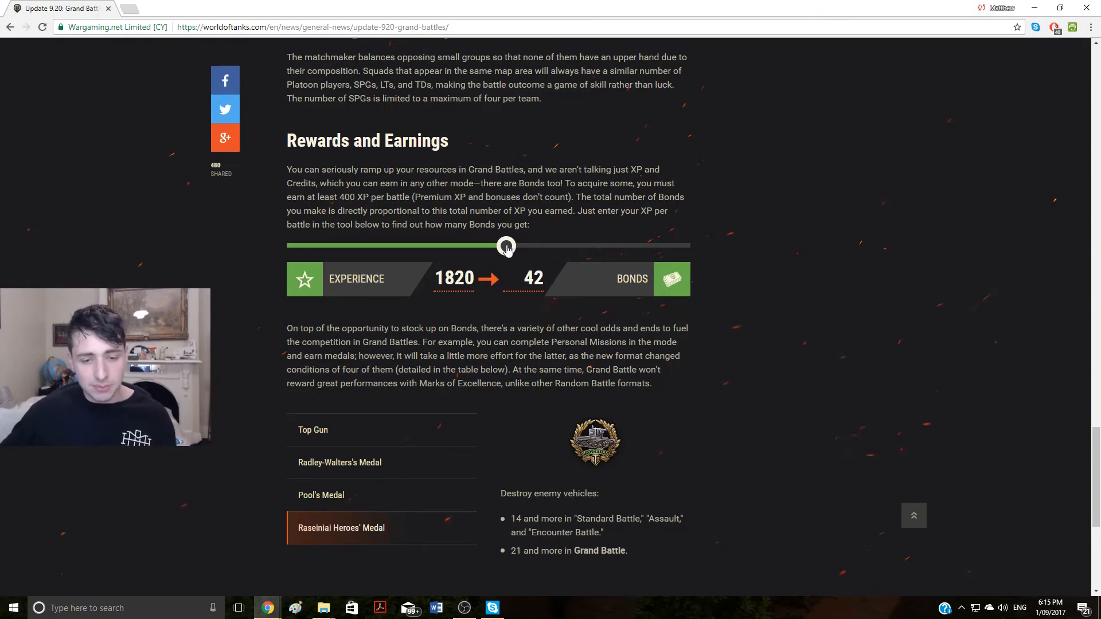
pyautogui.moveTo(506, 246); pyautogui.dragTo(488, 245)
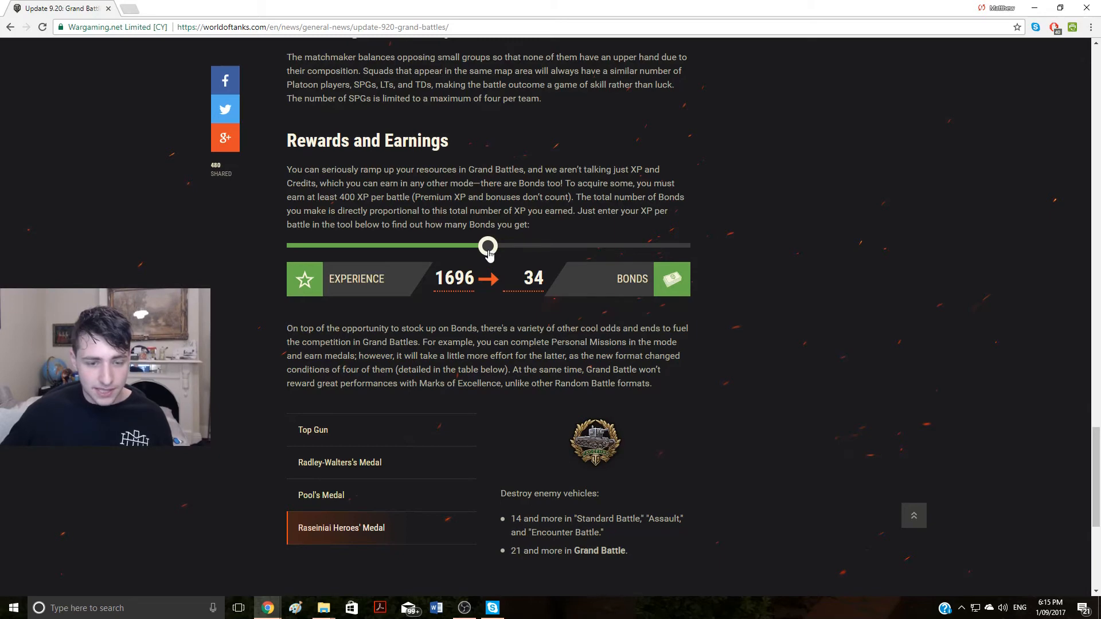
# Step: Check the 3000 XP maximum (296 bonds) and 400 minimum (4 bonds), then settle at 1700 XP for 34 bonds
pyautogui.moveTo(489, 245); pyautogui.dragTo(680, 245)
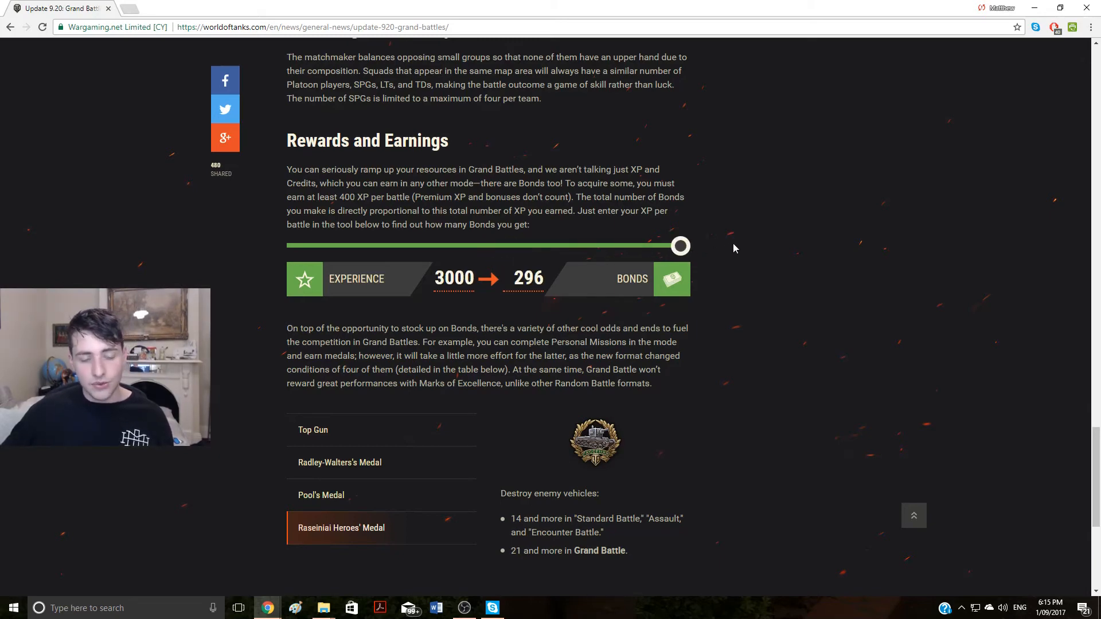
pyautogui.moveTo(758, 248)
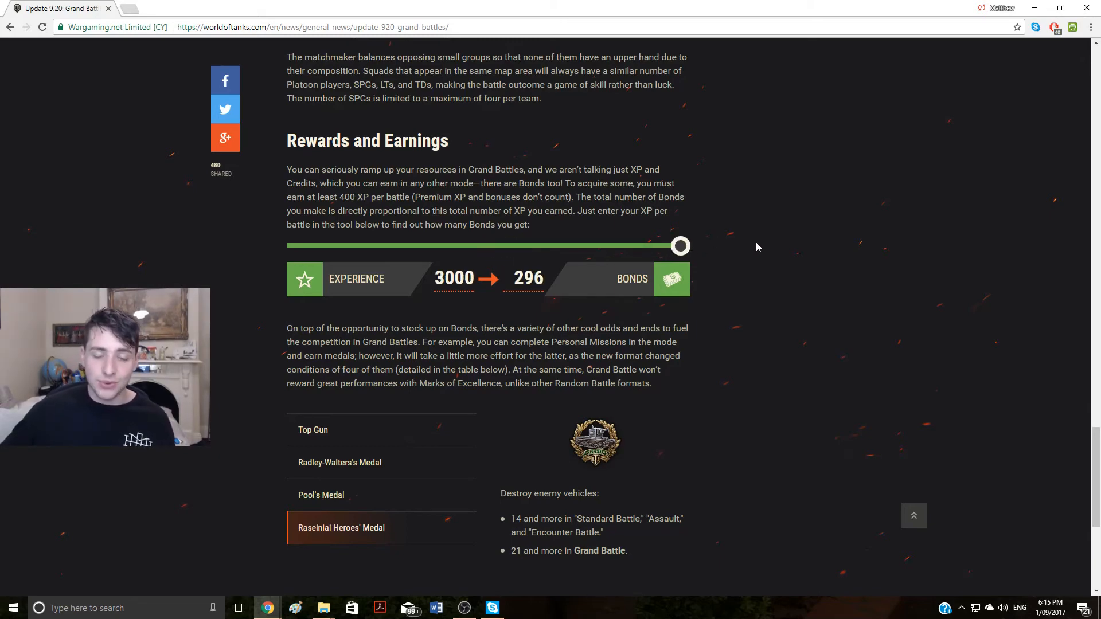
pyautogui.moveTo(679, 245); pyautogui.dragTo(295, 245)
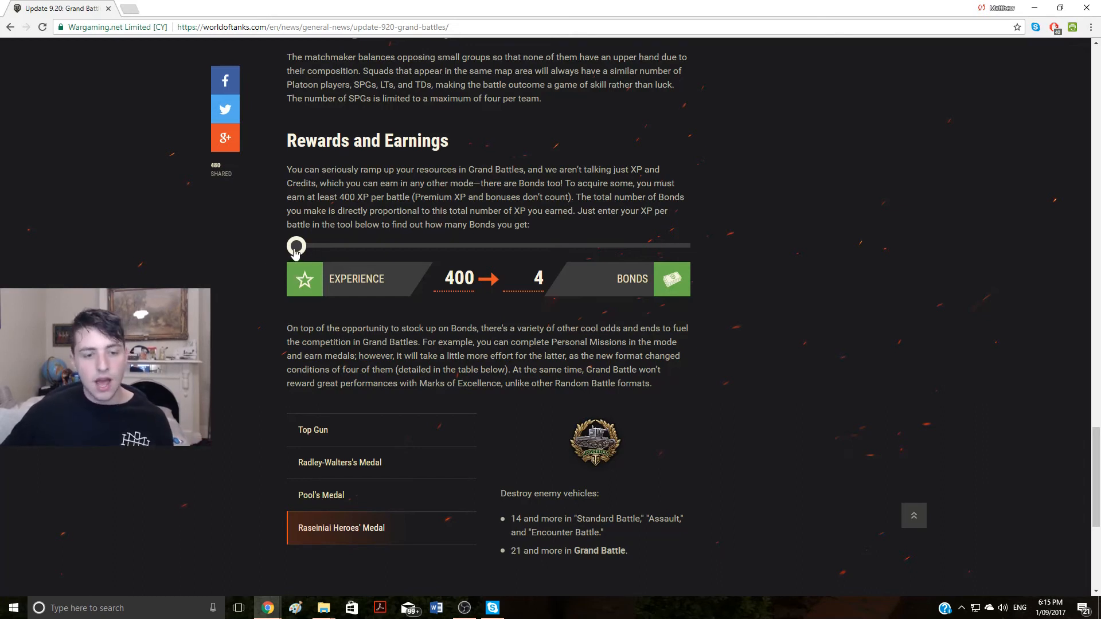
pyautogui.moveTo(295, 246); pyautogui.dragTo(473, 245)
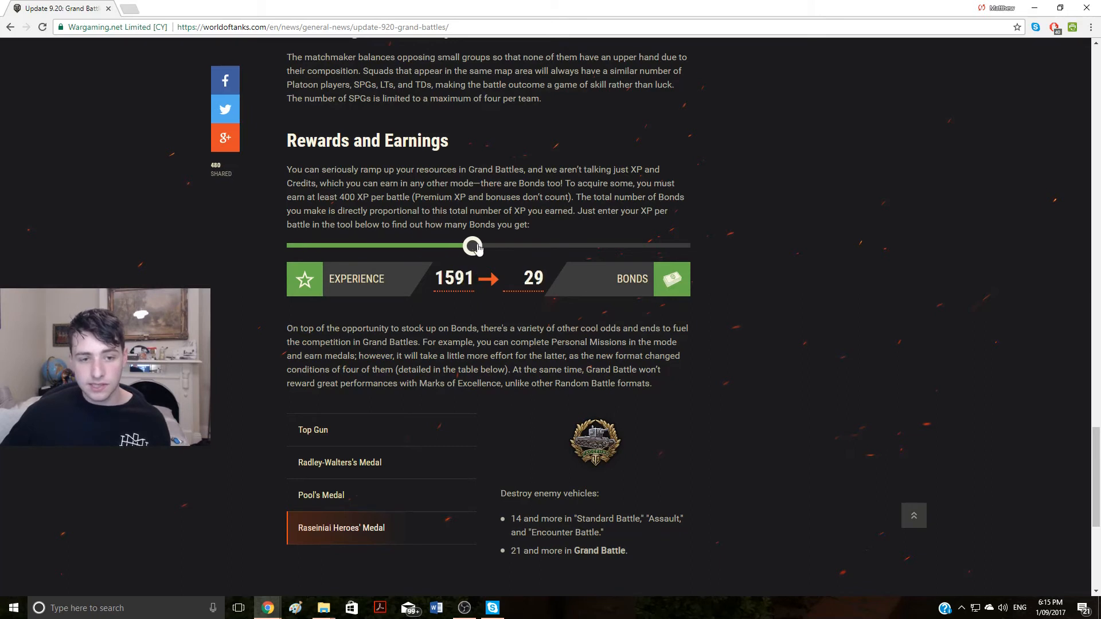
pyautogui.moveTo(474, 246); pyautogui.dragTo(490, 247)
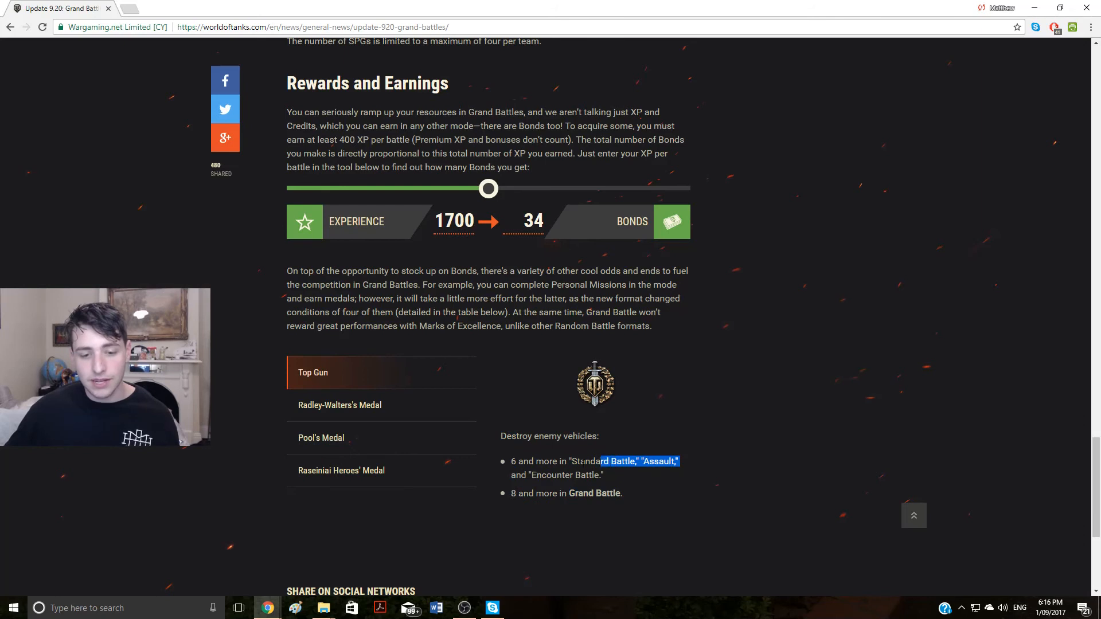
pyautogui.click(339, 405)
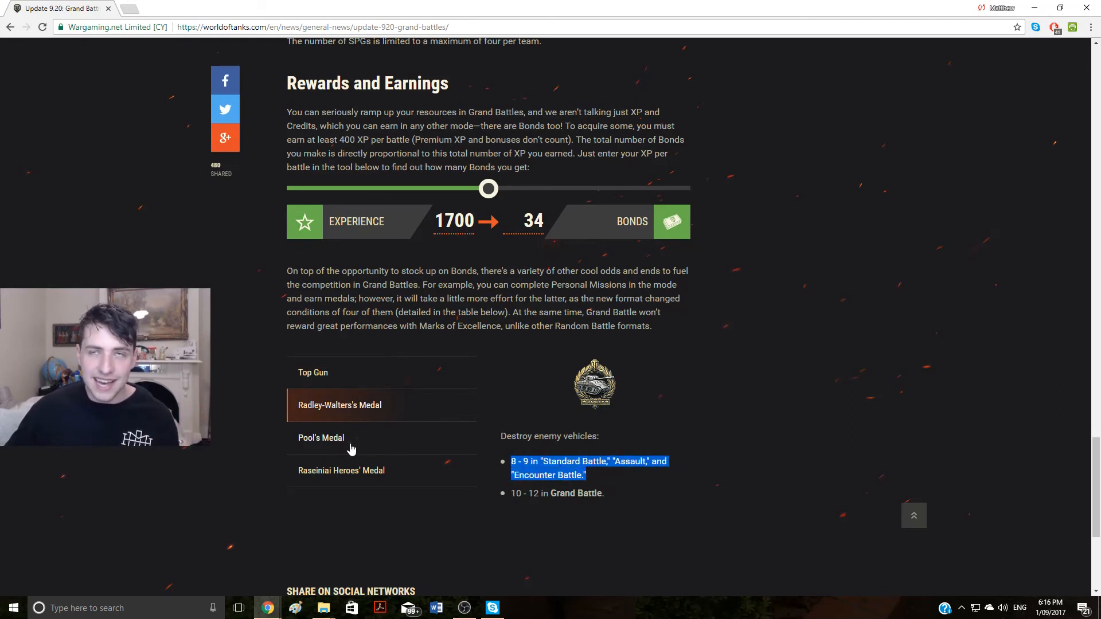
pyautogui.click(321, 437)
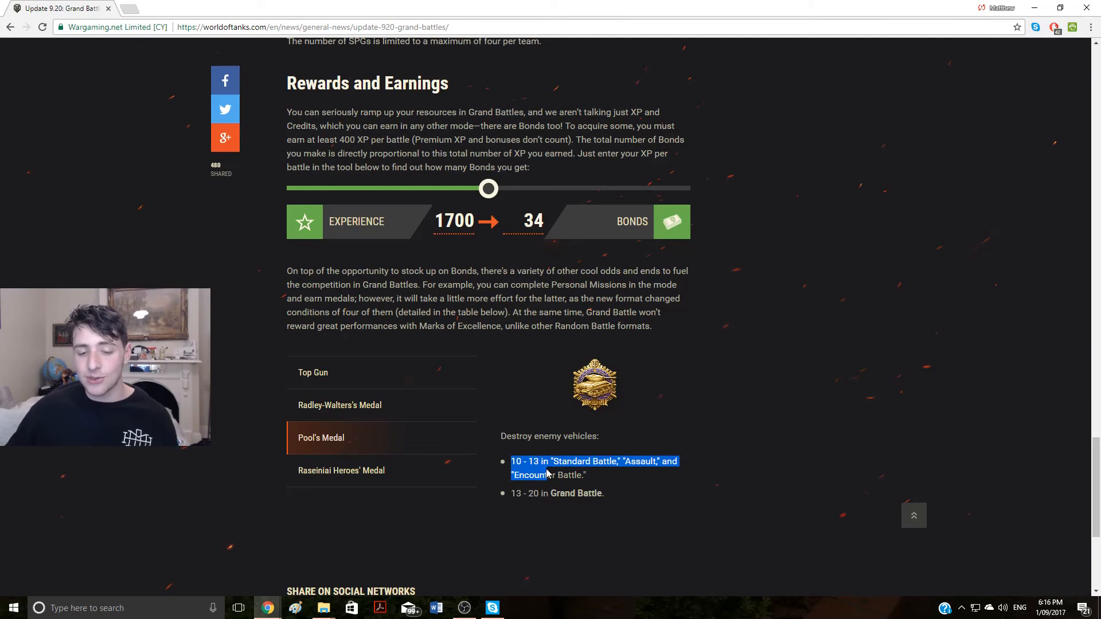
pyautogui.click(341, 471)
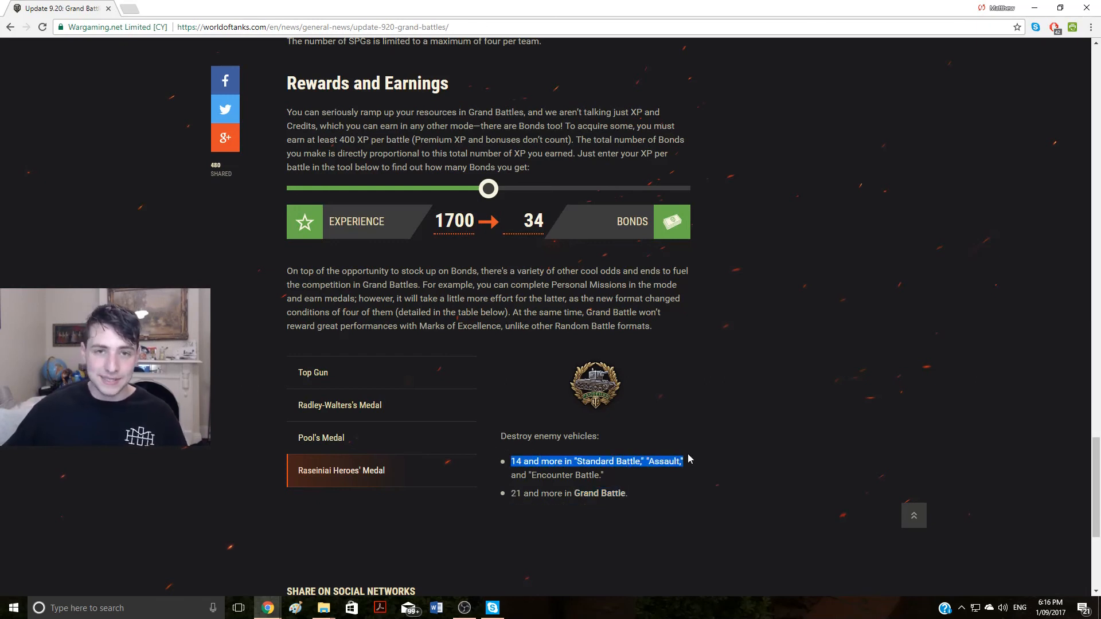
pyautogui.moveTo(685, 461); pyautogui.dragTo(602, 474)
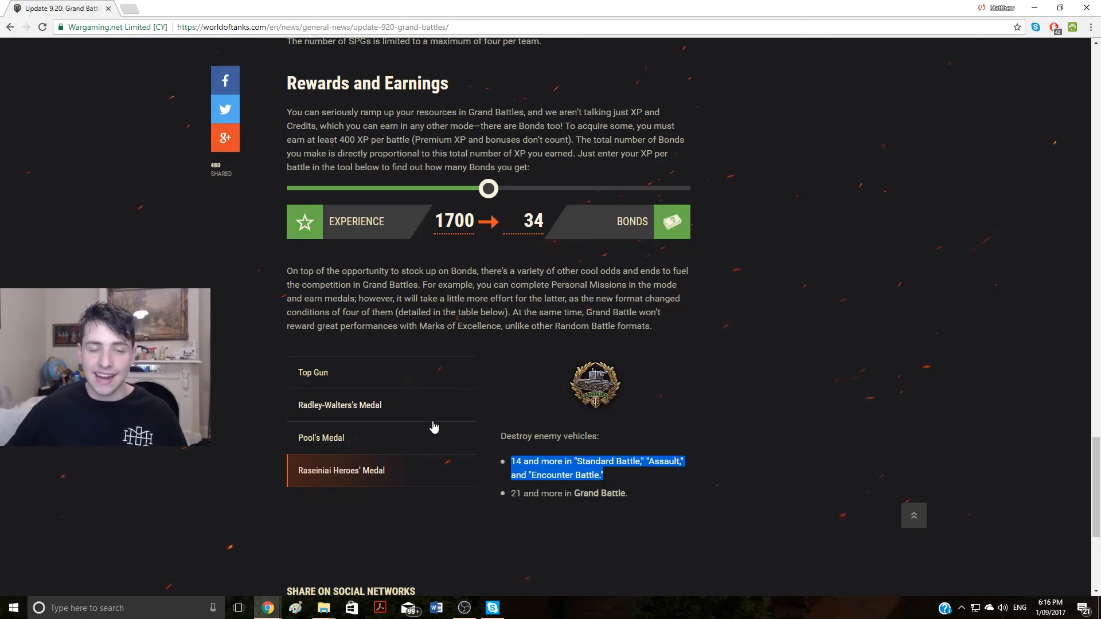
pyautogui.click(313, 372)
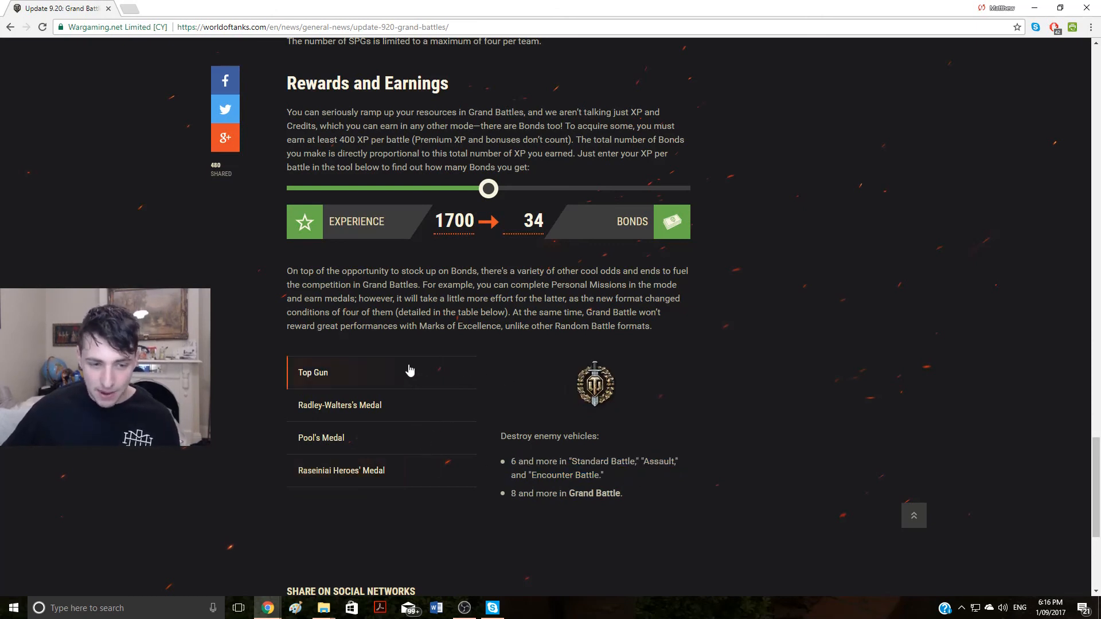